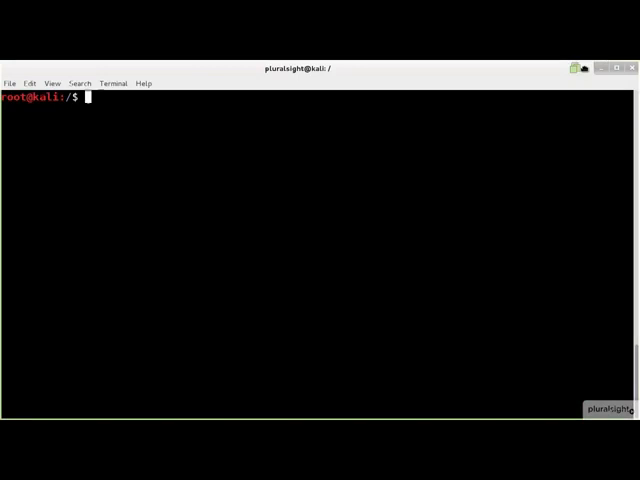
- Zero-fill the whole /dev/sdc drive with dd conv=fsync until 'No space left on device'
{"action": "type", "text": "dd if=/dev/zero of=/dev/"}
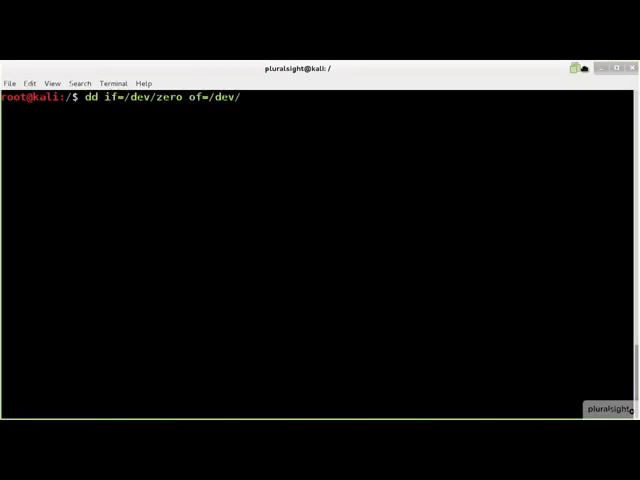
{"action": "type", "text": "sdc conv=fsync"}
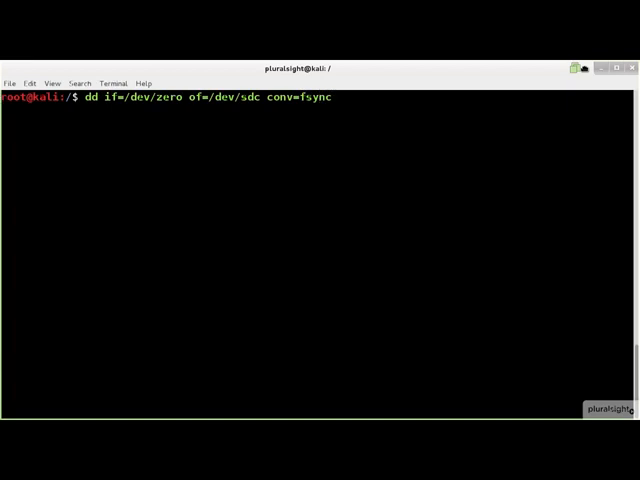
{"action": "key", "text": "Return"}
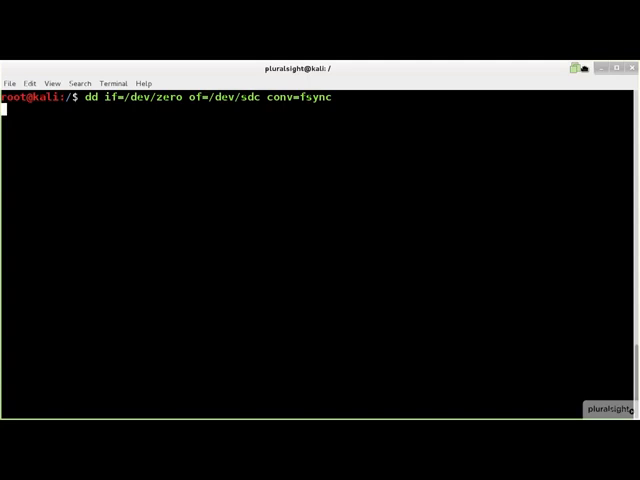
{"action": "key", "text": "Return"}
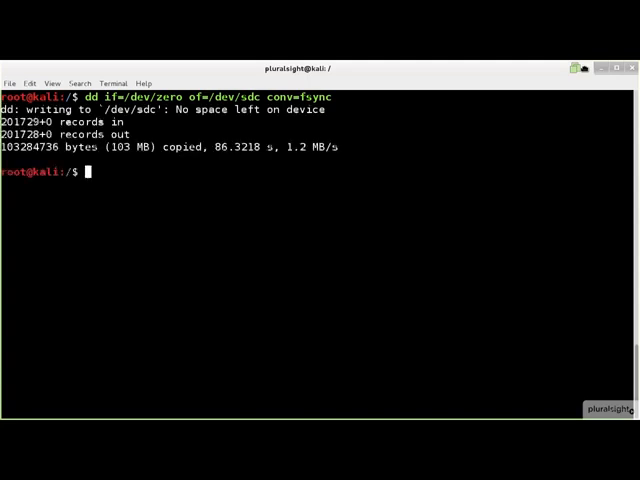
- Enter dd commands writing a single zero block to /tmp/mbr.img and begin a dcfldd wipe of /dev/sdc
{"action": "type", "text": "dd if=/dev/urandom of=/dev/sdc conv=fsync"}
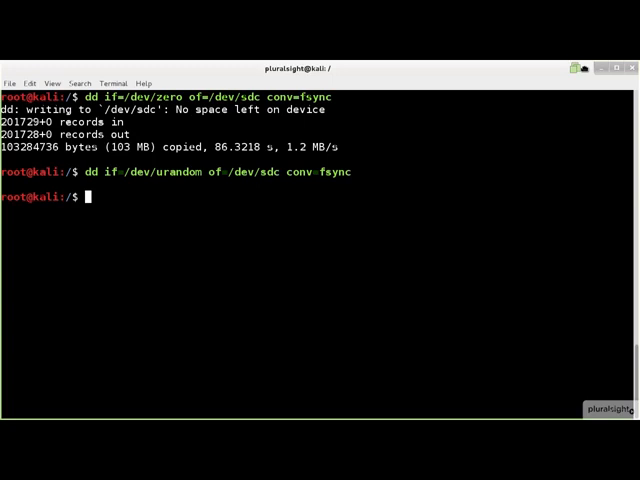
{"action": "type", "text": "dd if=/dev/zero of=/tmp/mbr.img conv=fsync count=1 bs=`stat -c %s /tmp/mbr.img"}
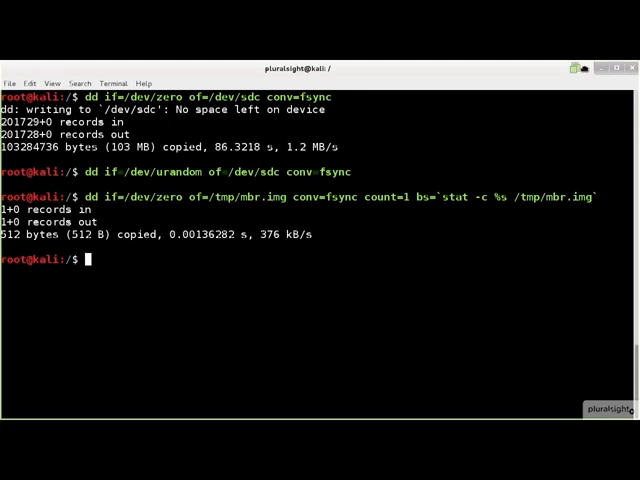
{"action": "type", "text": "dcfldd of=/dev/sdc pattern=00 bs=4096"}
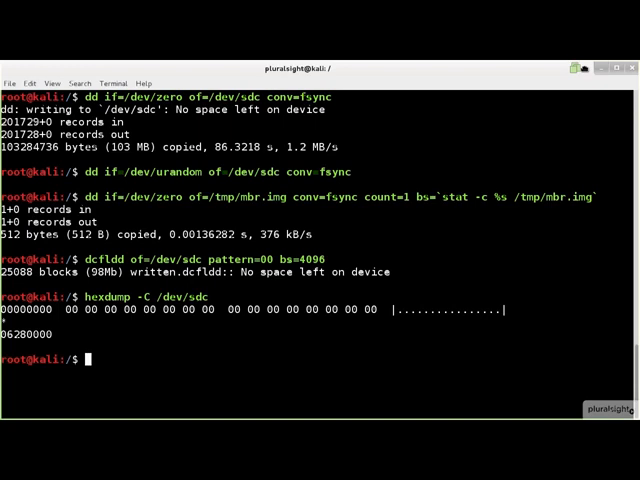
- Run the dcfldd 00-pattern wipe of /dev/sdc and hexdump the drive to confirm the pattern
{"action": "type", "text": "dcfldd of=/dev/sdc textpattern=00 bs=4096"}
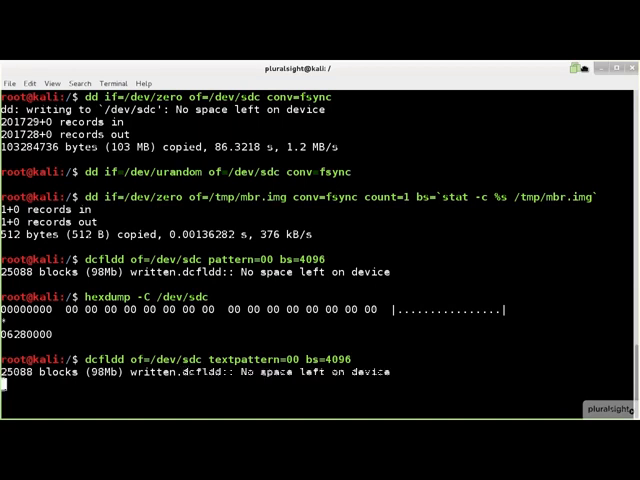
{"action": "key", "text": "Return"}
{"action": "type", "text": "dcfldd if=/dev/urandom of=/tmp/backup.img count=1"}
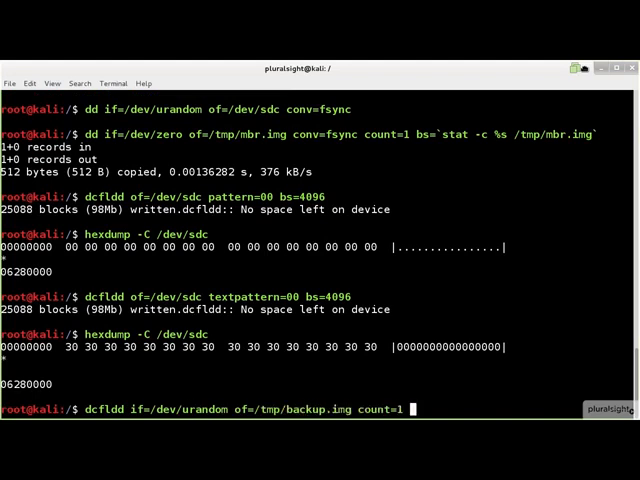
- Write one random block to /tmp/backup.img and a dcfldd textpattern=00 bs=4096 wipe with md5/sha hashes
{"action": "type", "text": "bs=`stat -c %s /tmp/backup.img"}
{"action": "type", "text": "dcfld"}
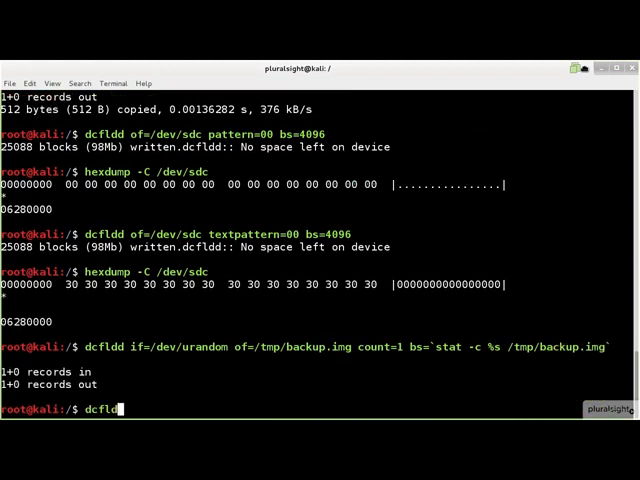
{"action": "type", "text": "of=/dev/sdc textpattern"}
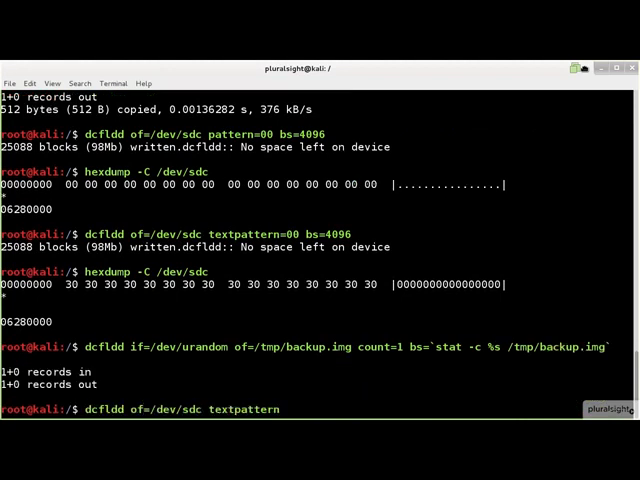
{"action": "type", "text": "=00 count=1 bs=4096"}
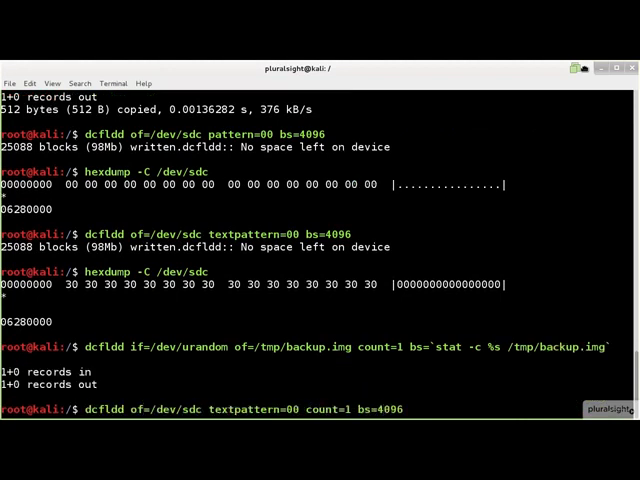
{"action": "type", "text": "hash=md5,sha1,sha256,sha384"}
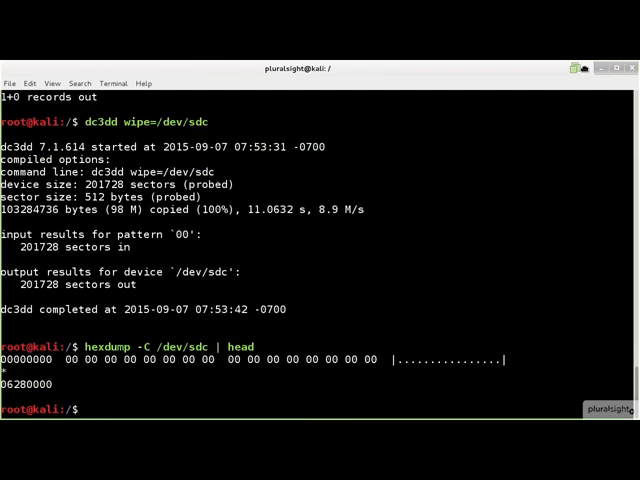
- Wipe /dev/sdc with dc3dd, hexdump the result, and run the text-pattern wipe
{"action": "type", "text": "dc3dd wipe=/dev/sdc pat=0FF0F00F"}
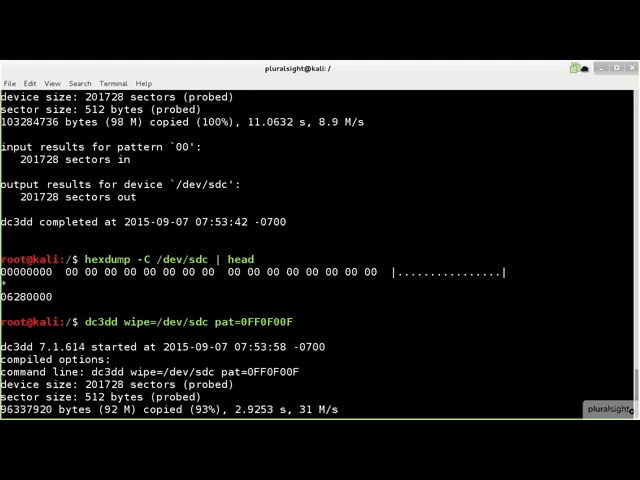
{"action": "type", "text": "hexdump -C /dev/sdc | head"}
{"action": "type", "text": "dc3dd wipe=/dev/sdc tpa"}
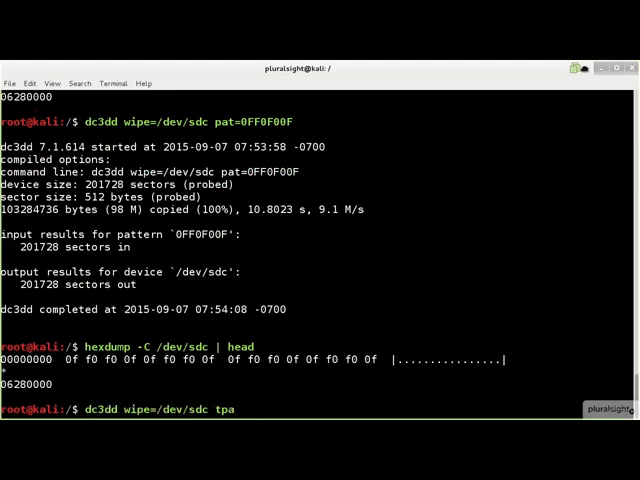
{"action": "key", "text": "Return"}
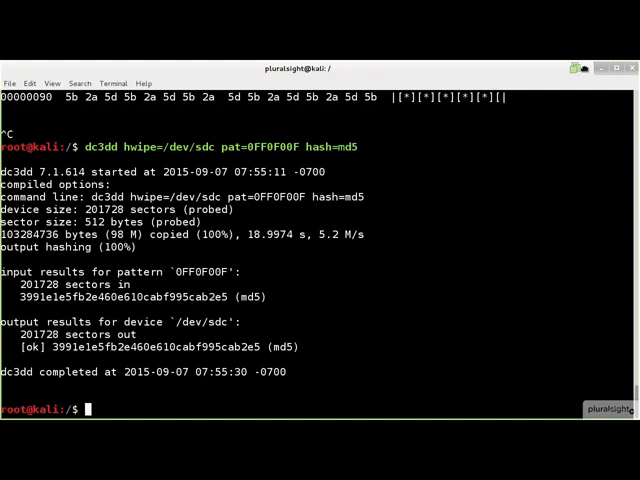
- Enter a dc3dd command writing zeros to mbr.img
{"action": "type", "text": "dc3dd if=/dev/zero of=mbr.im"}
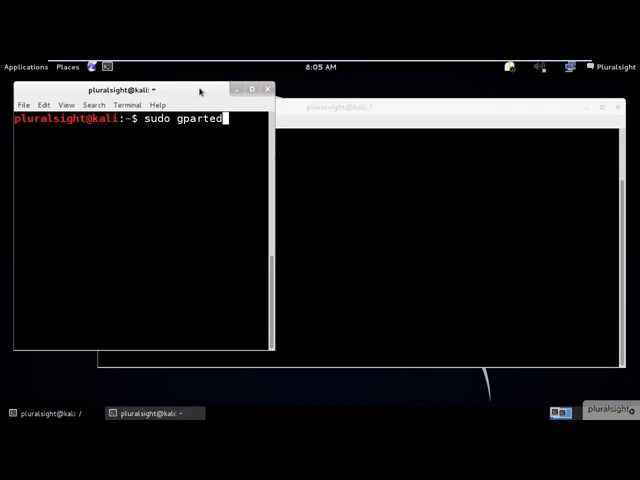
- Launch GParted as superuser with sudo gparted, showing /dev/sda's partitions
{"action": "key", "text": "Return"}
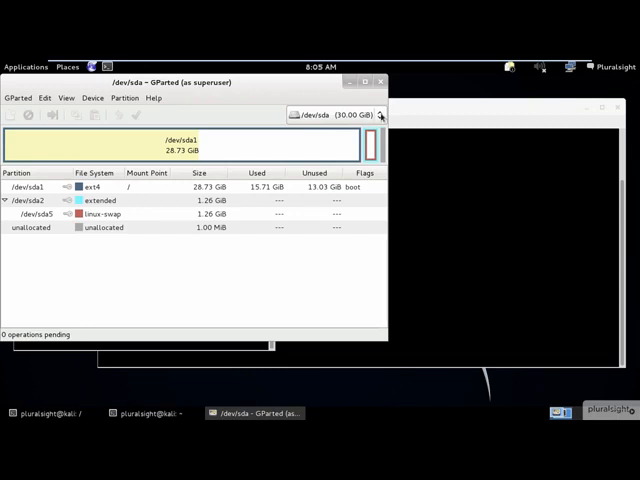
- Select the 98.50 MiB USB drive /dev/sdb and enable Device Information
{"action": "left_click", "coordinate": [378, 114]}
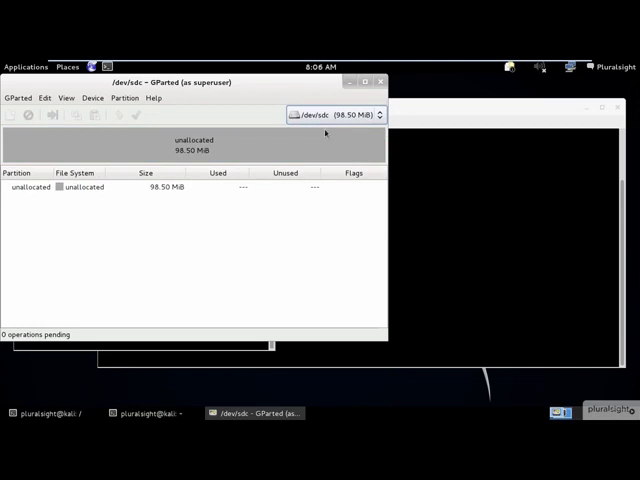
{"action": "left_click", "coordinate": [66, 98]}
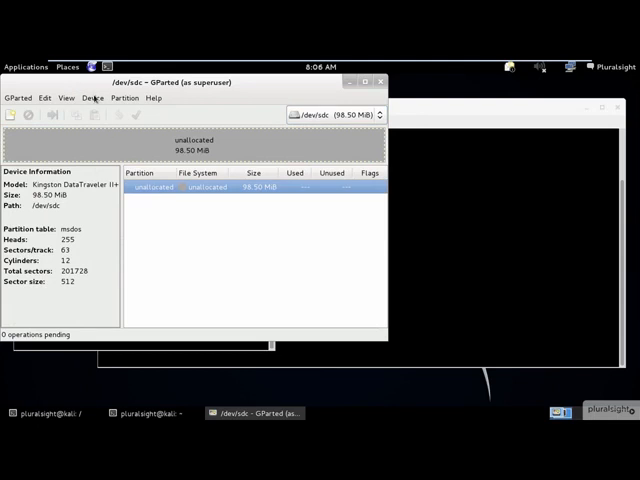
- Create a new msdos partition table on the drive via Device > Create Partition Table
{"action": "left_click", "coordinate": [92, 98]}
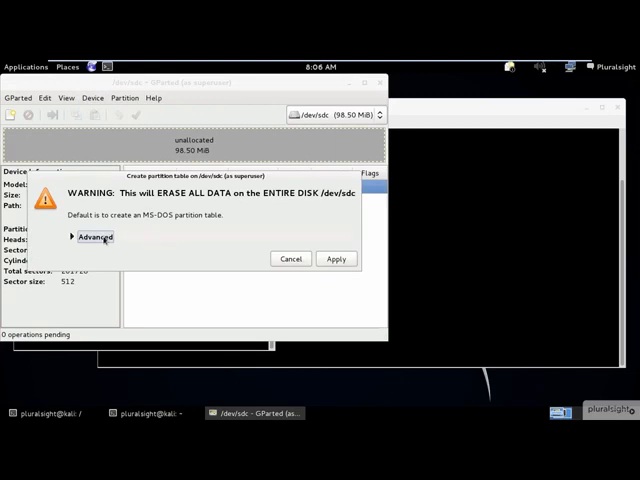
{"action": "left_click", "coordinate": [92, 236]}
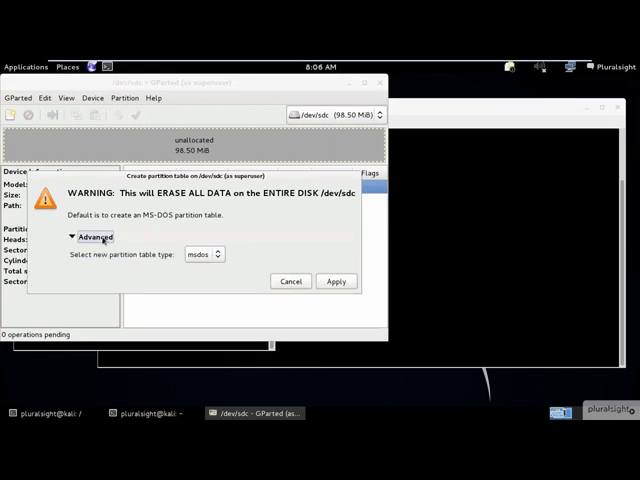
{"action": "left_click", "coordinate": [204, 254]}
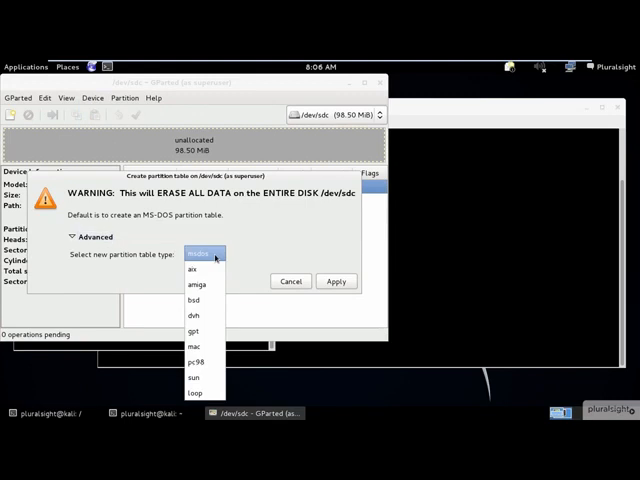
{"action": "left_click", "coordinate": [200, 256]}
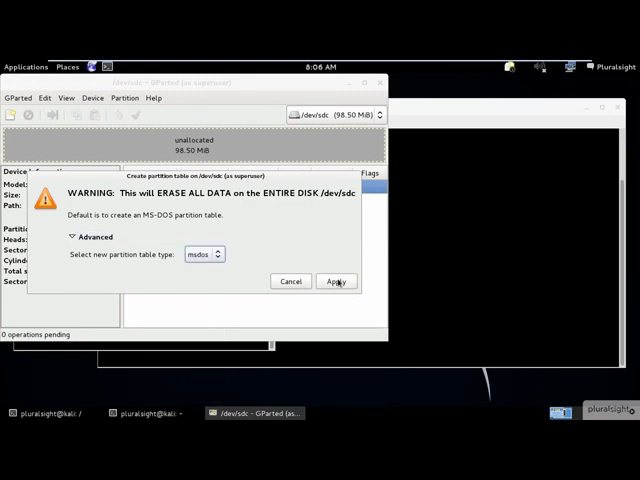
{"action": "left_click", "coordinate": [336, 280]}
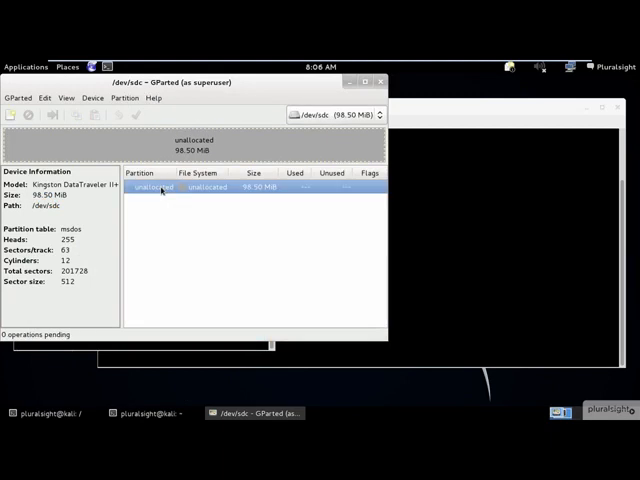
- Add a 33 MiB primary fat32 partition on the unallocated space, leaving 64.50 MiB free
{"action": "left_click", "coordinate": [124, 98]}
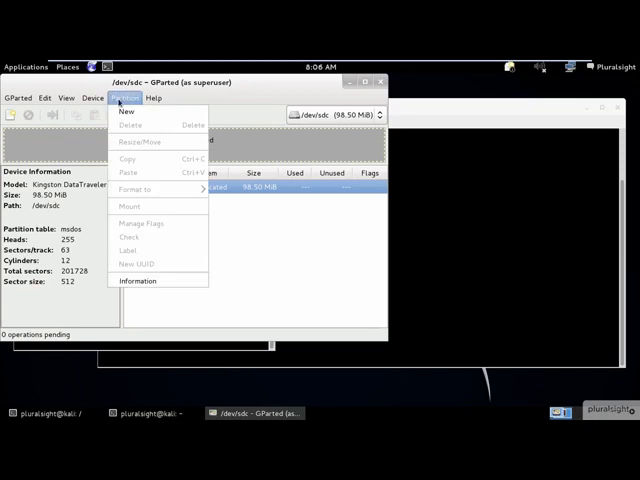
{"action": "left_click", "coordinate": [126, 112]}
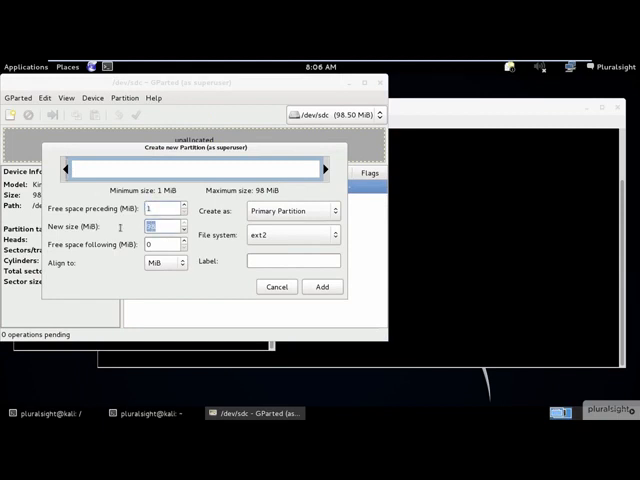
{"action": "type", "text": "33"}
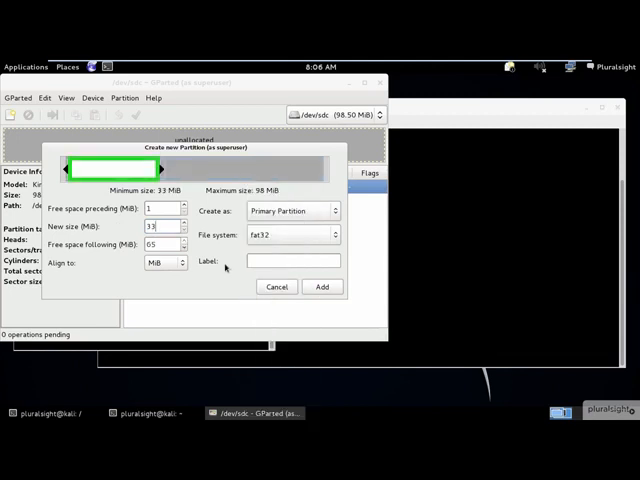
{"action": "left_click", "coordinate": [320, 288]}
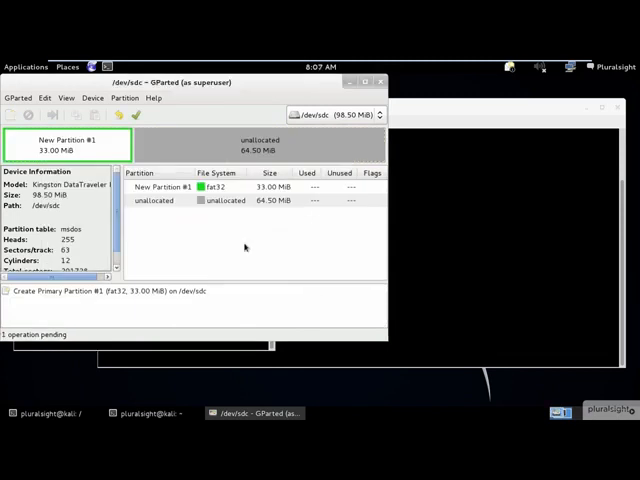
- Add a new extended partition covering the remaining 64 MiB of unallocated space
{"action": "left_click", "coordinate": [224, 200]}
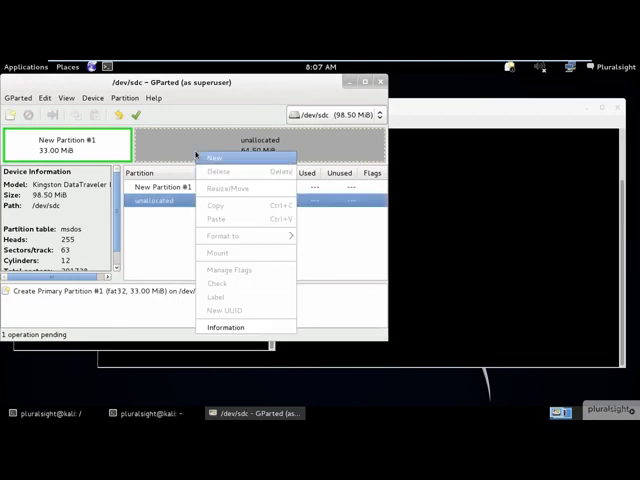
{"action": "left_click", "coordinate": [216, 158]}
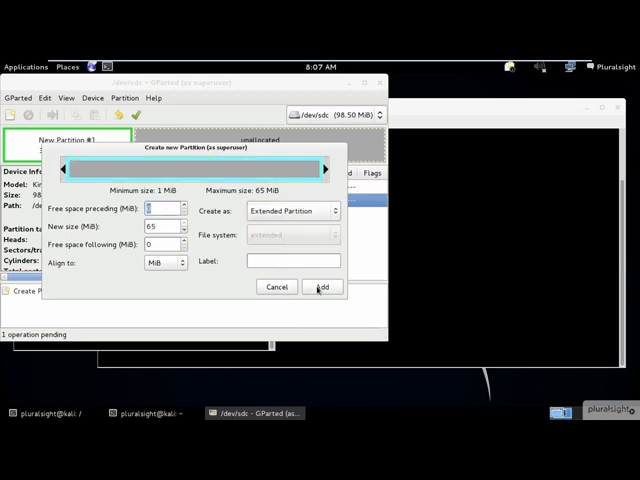
{"action": "left_click", "coordinate": [322, 288]}
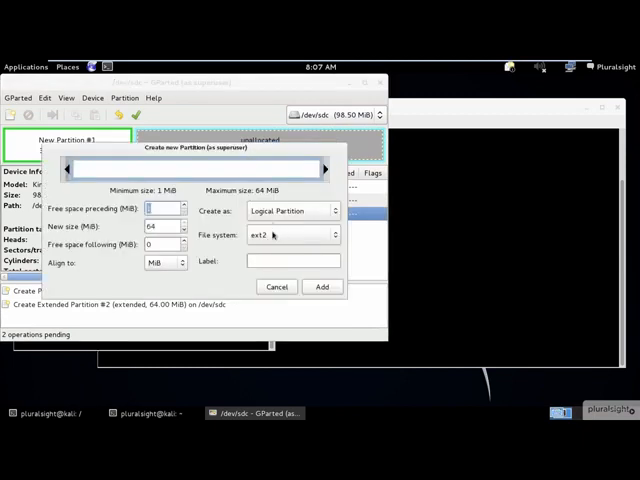
- Add a 32 MiB ext3 logical partition inside the extended partition
{"action": "left_click", "coordinate": [290, 234]}
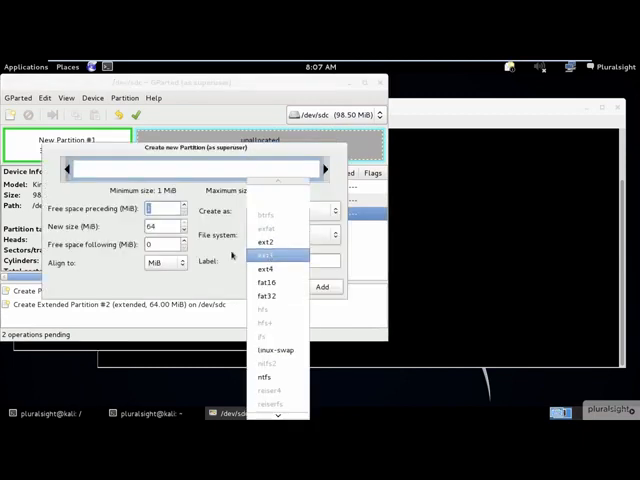
{"action": "left_click", "coordinate": [264, 256]}
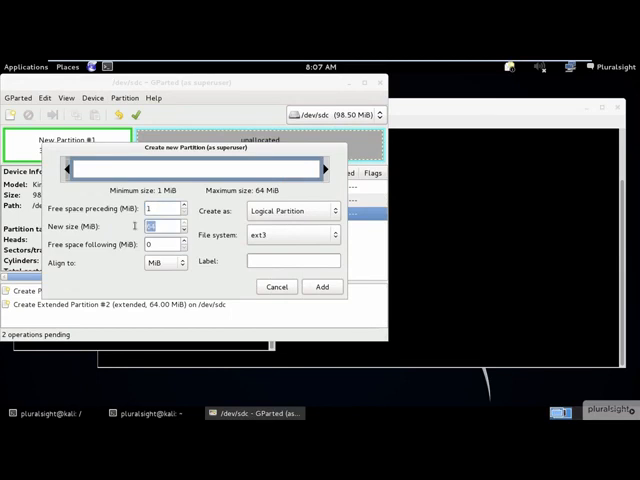
{"action": "left_click", "coordinate": [322, 288]}
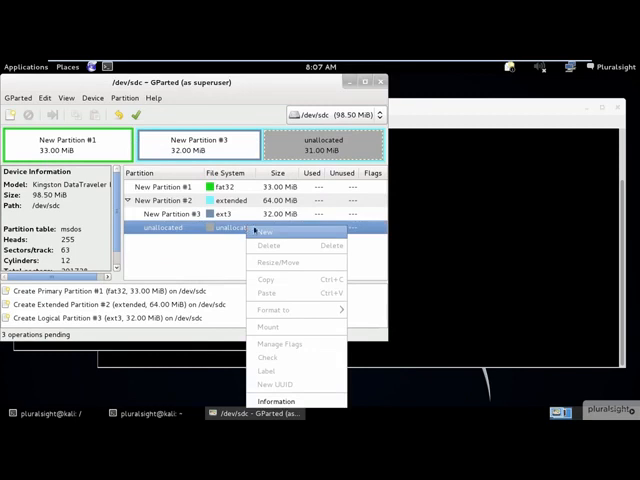
- Add a 30 MiB ext4 logical partition in the remaining extended space
{"action": "left_click", "coordinate": [268, 232]}
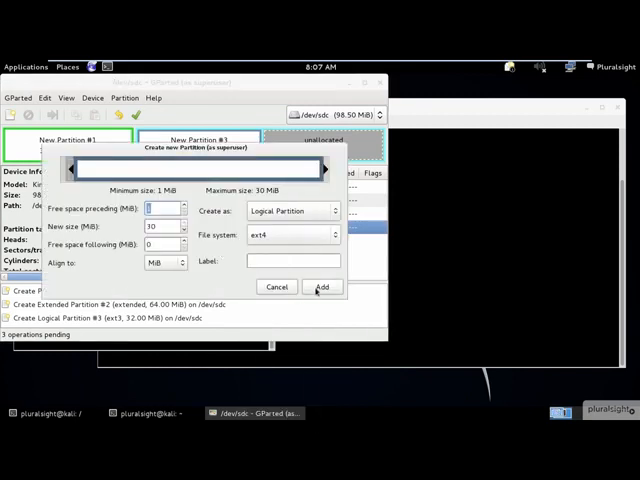
{"action": "left_click", "coordinate": [320, 288]}
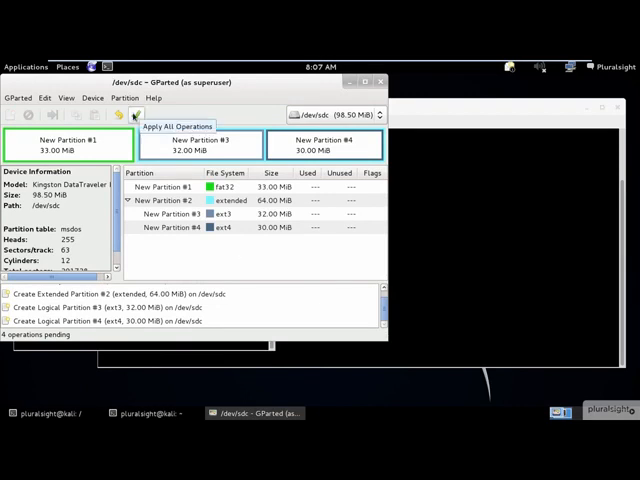
- Apply all four queued operations to the USB drive, reviewing the details afterwards
{"action": "left_click", "coordinate": [134, 116]}
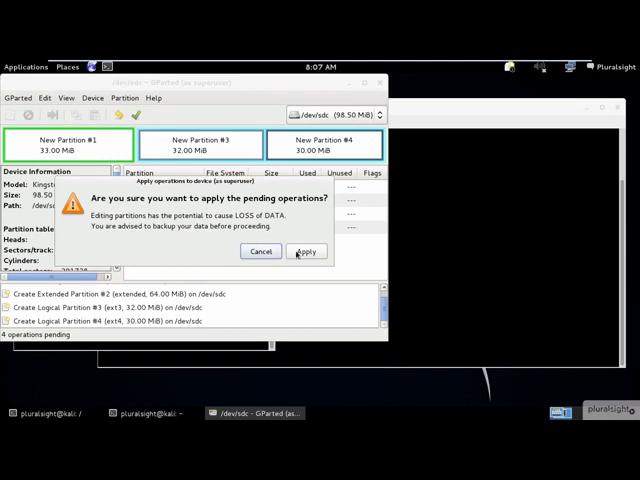
{"action": "left_click", "coordinate": [306, 252]}
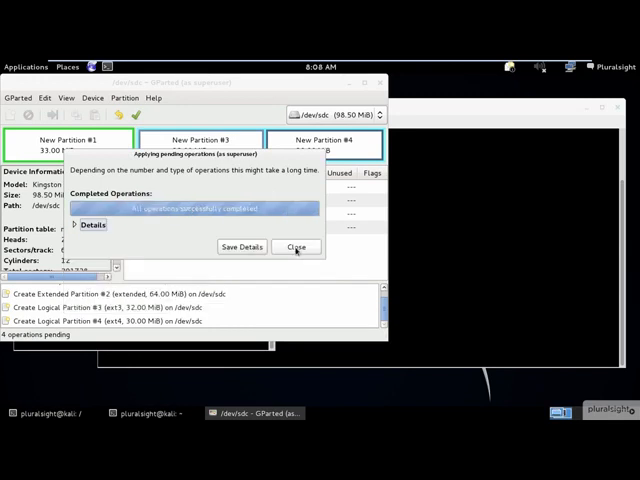
{"action": "left_click", "coordinate": [92, 224]}
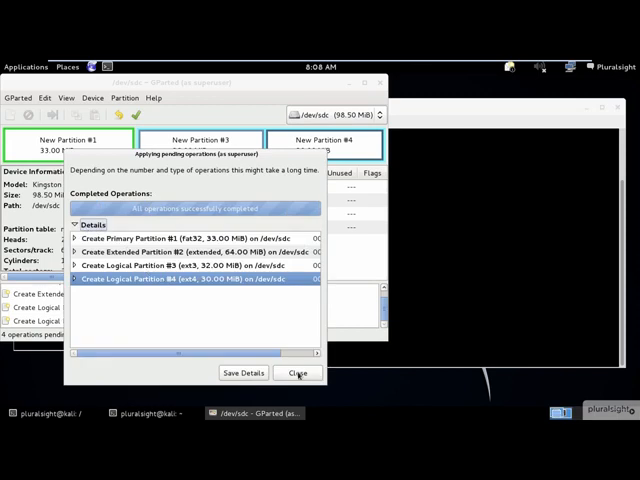
{"action": "left_click", "coordinate": [296, 372]}
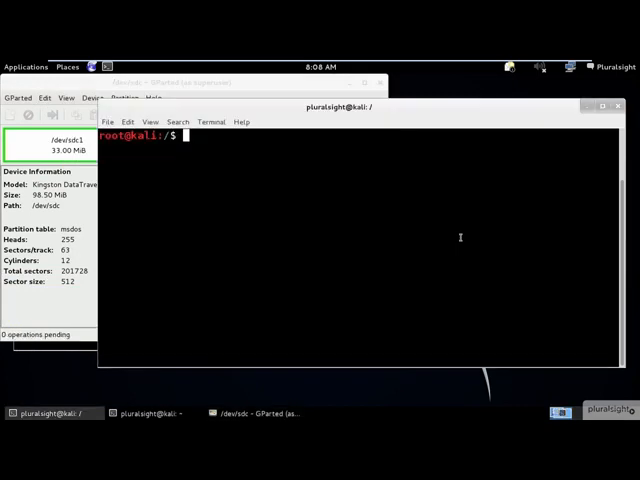
- Run ls -l and file -s /dev/sdc6 to check the new partitions' file systems
{"action": "type", "text": "ls -l"}
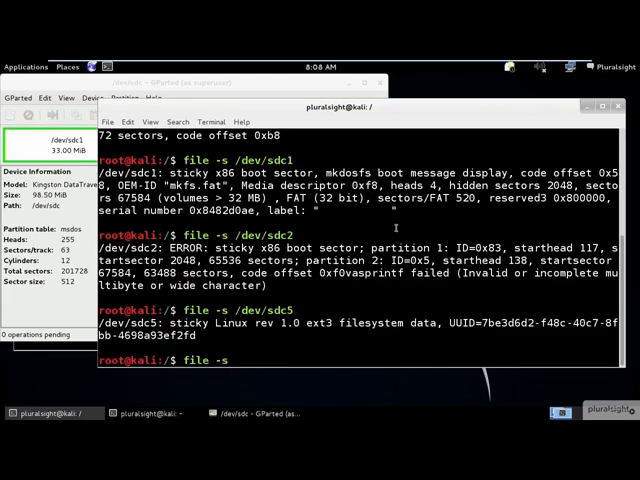
{"action": "type", "text": "file -s /dev/sdc6"}
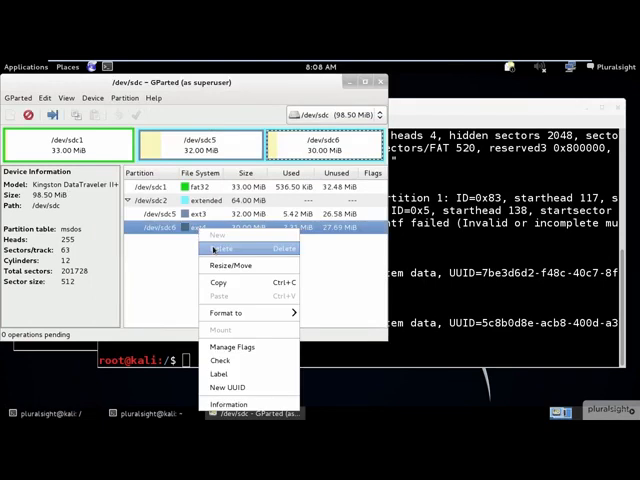
- Queue deletion of the ext4 logical partition and the next partition
{"action": "left_click", "coordinate": [222, 234]}
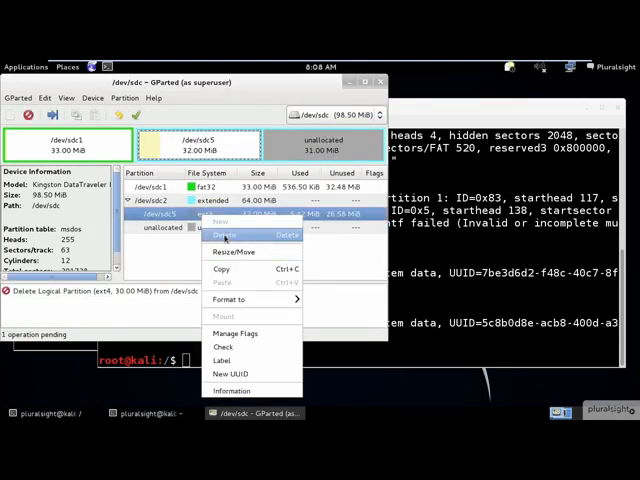
{"action": "left_click", "coordinate": [224, 236]}
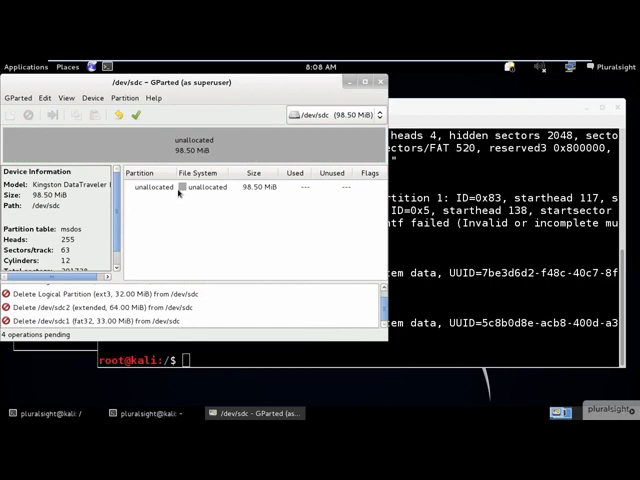
- Apply the queued deletions so the USB drive becomes unallocated again
{"action": "left_click", "coordinate": [130, 116]}
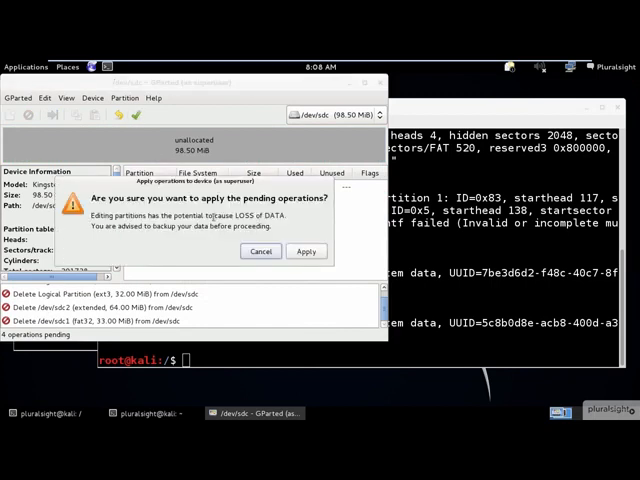
{"action": "left_click", "coordinate": [306, 252]}
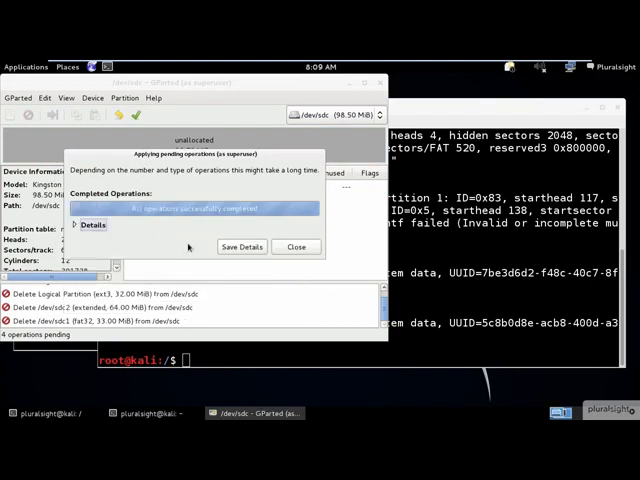
{"action": "left_click", "coordinate": [296, 246]}
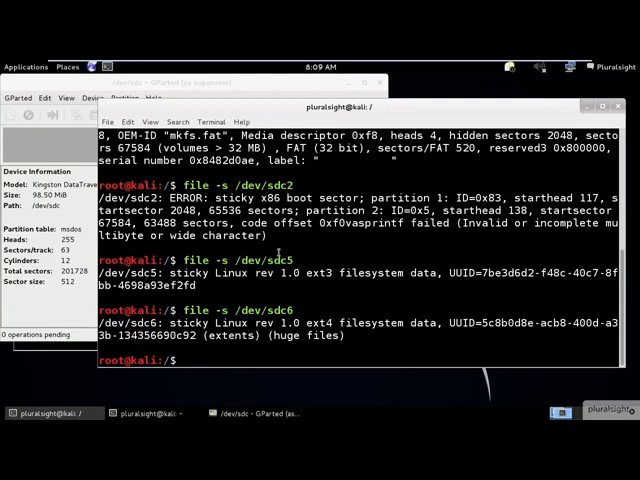
- Run ls -ls /dev/sdc* to confirm only the whole-disk /dev/sdc node remains
{"action": "type", "text": "ls -ls /dev/sdc*"}
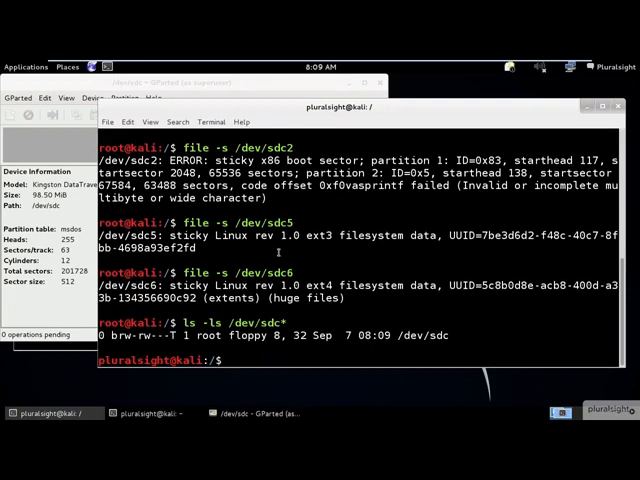